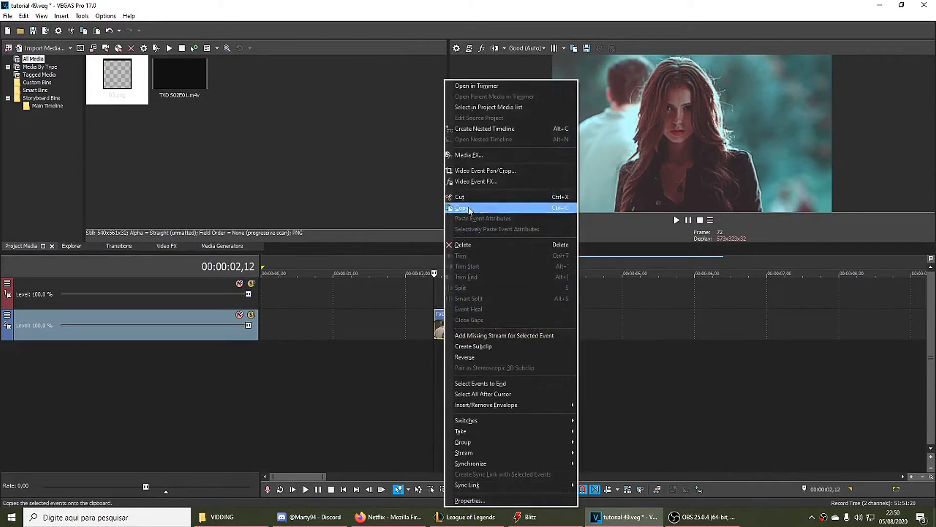
# Step: Duplicate the TVD S02E01 clip onto the upper video track
pyautogui.click(461, 208)
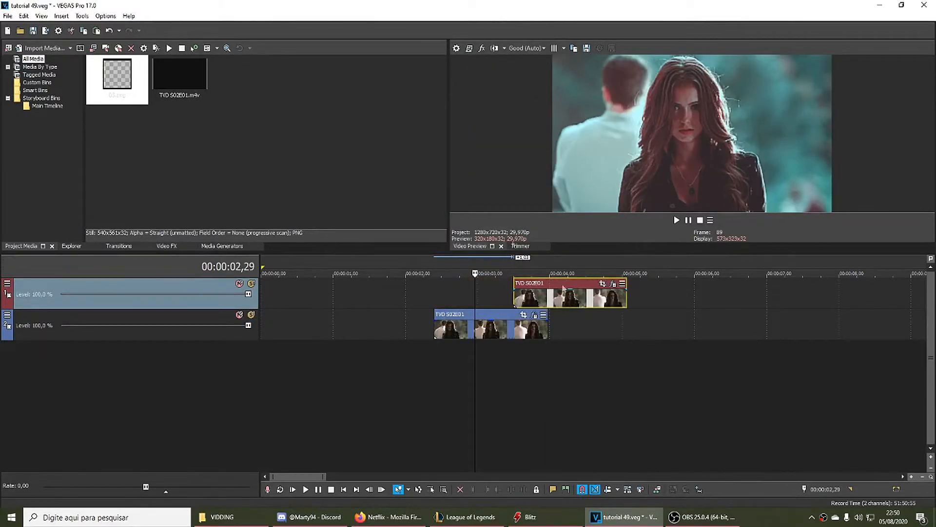
# Step: Make the copied clip black and white and browse the Gaussian Blur presets
pyautogui.click(166, 246)
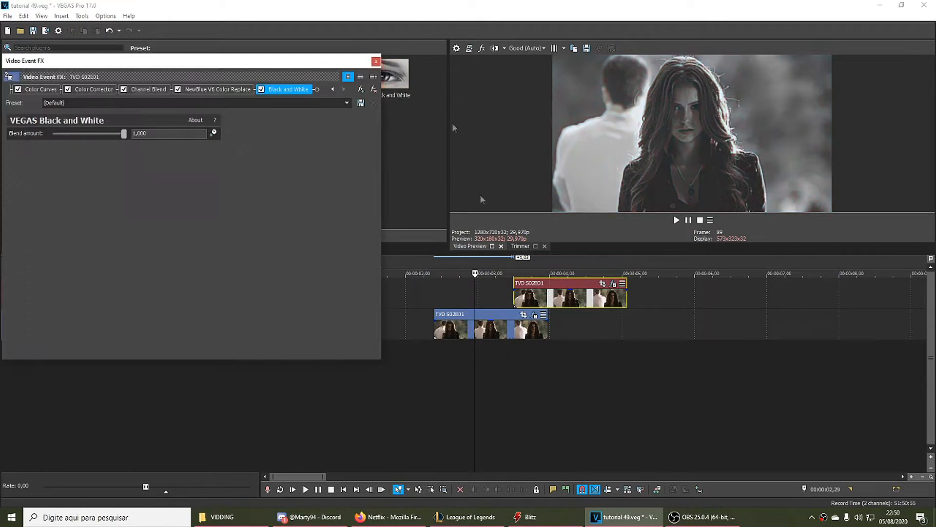
pyautogui.click(375, 61)
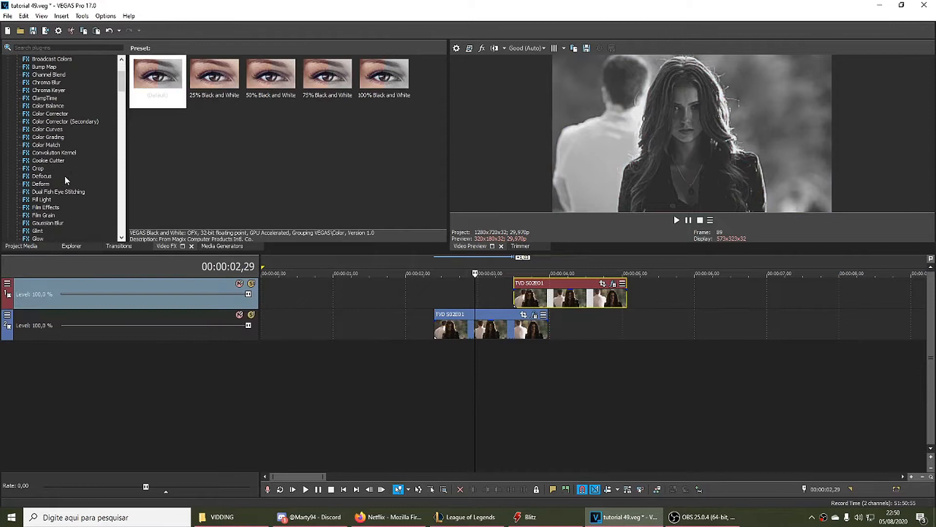
pyautogui.click(48, 223)
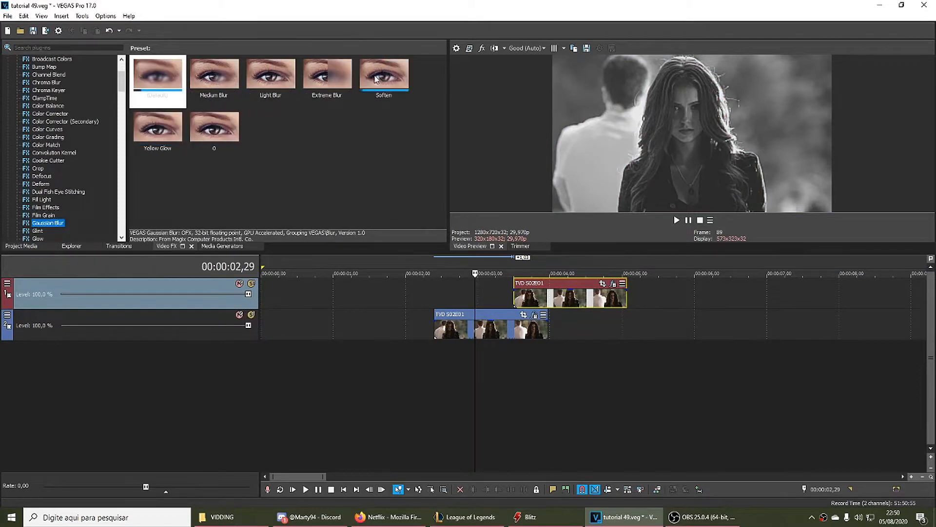
# Step: Add 03.png on a new top track and shrink it in Pan/Crop into a border
pyautogui.click(270, 74)
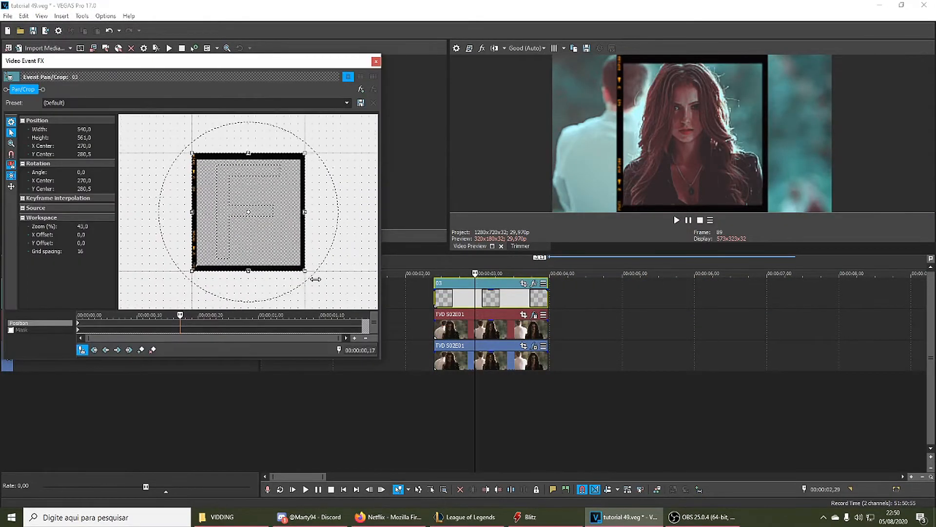
pyautogui.moveTo(305, 269); pyautogui.dragTo(314, 279)
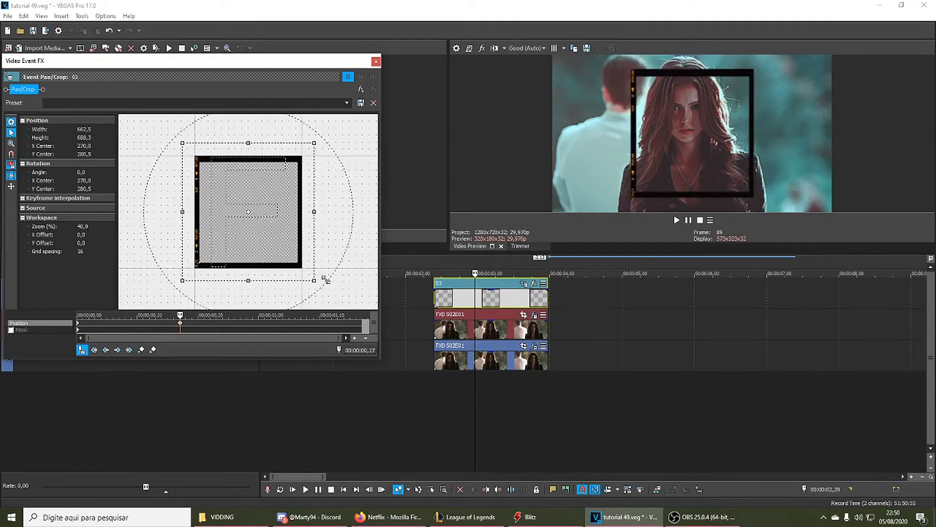
pyautogui.click(376, 61)
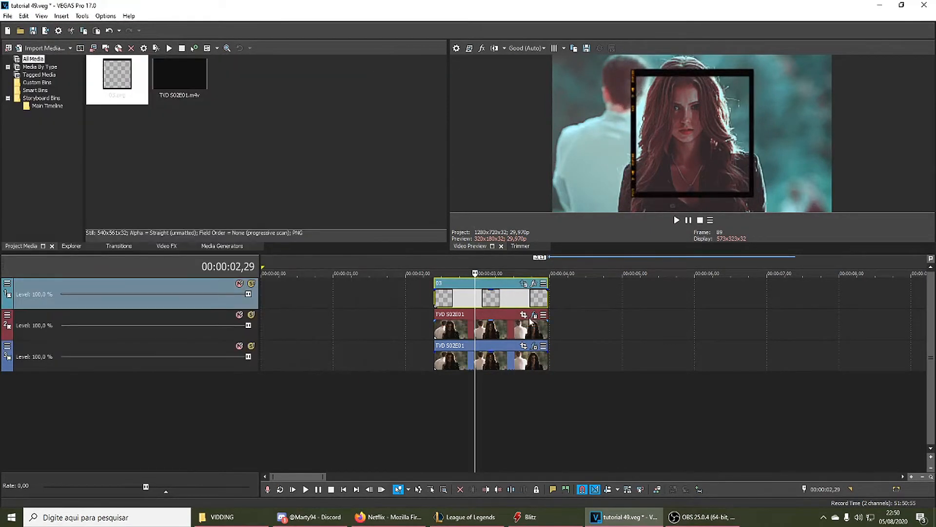
# Step: Mask the colour clip in Pan/Crop with a rectangle matching the frame
pyautogui.click(524, 315)
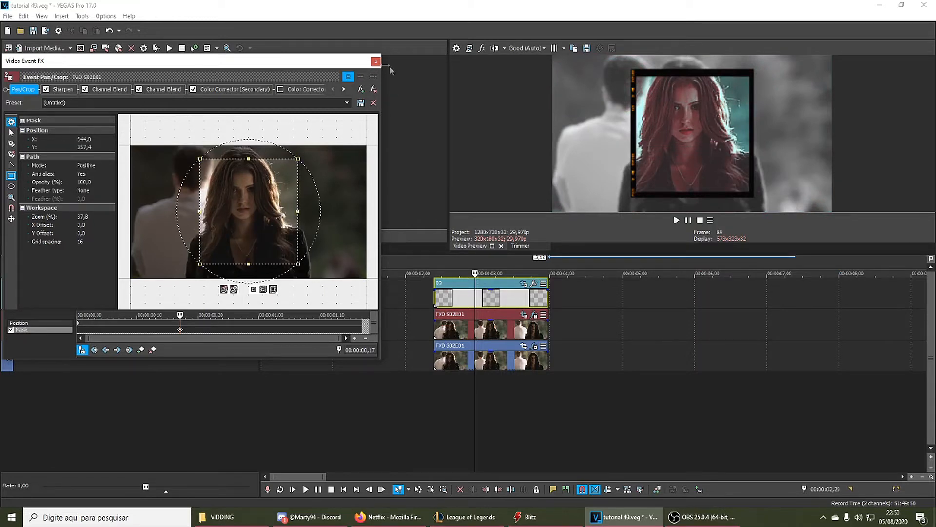
pyautogui.click(374, 62)
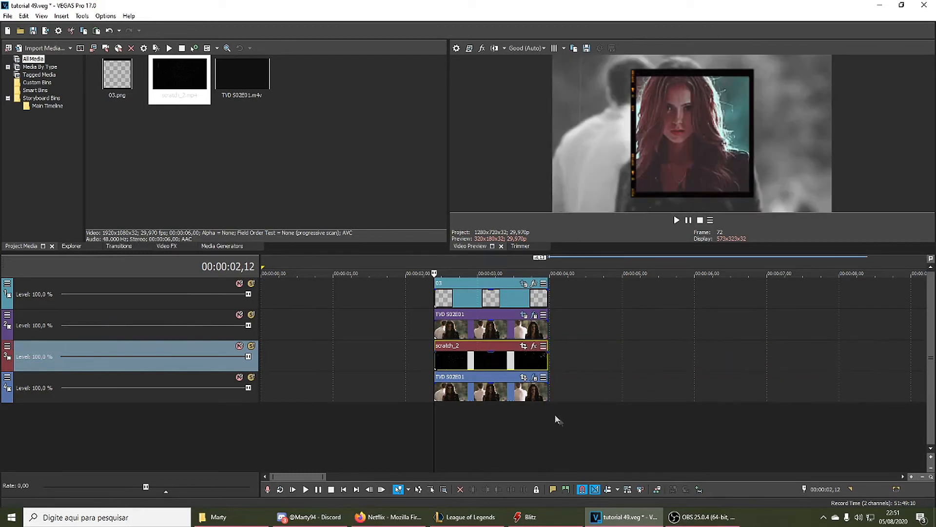
# Step: Preview the layered edit with the scratch_2 overlay on its own track
pyautogui.click(305, 489)
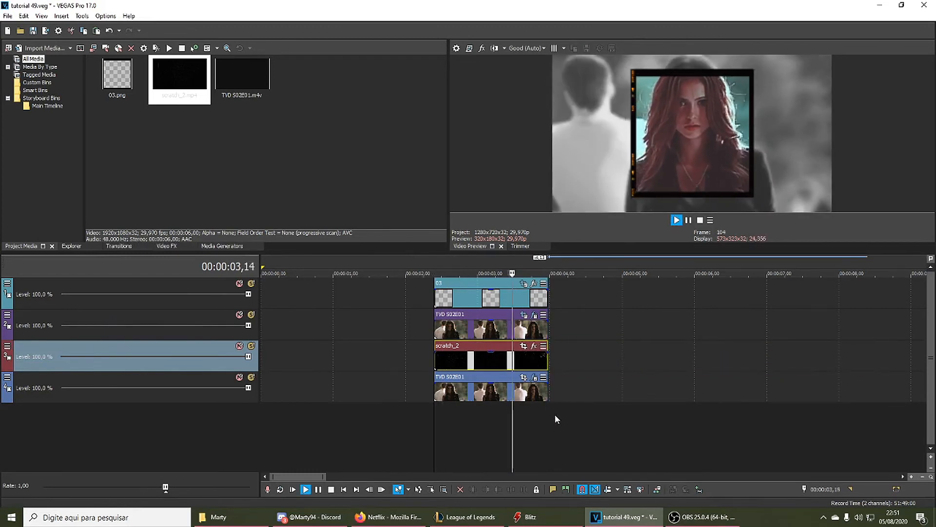